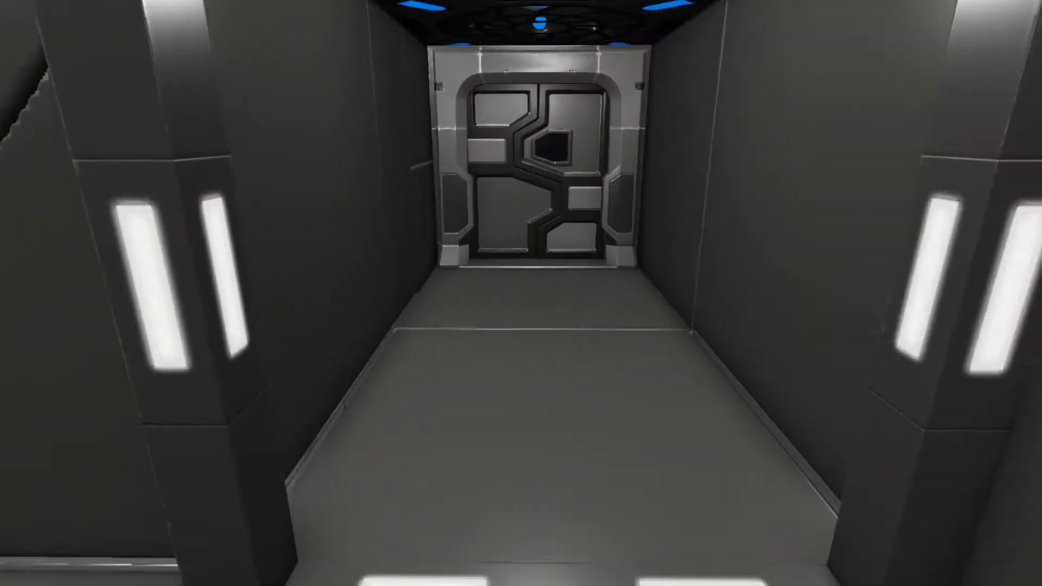
Step: Walk through the grey corridor door into the blue-checkered hall with the glowing tower
key("w")
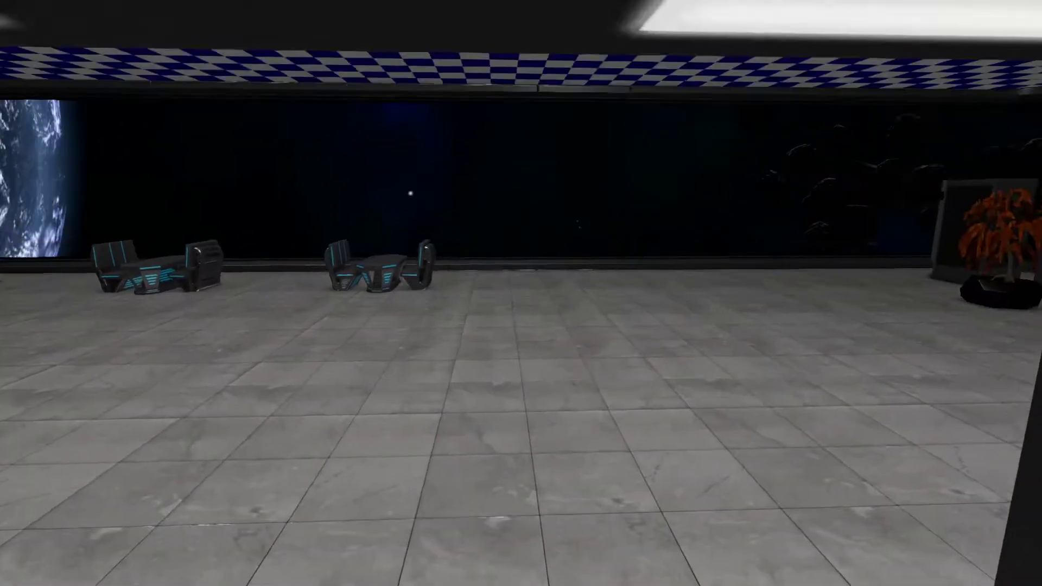
mouse_move(521, 293)
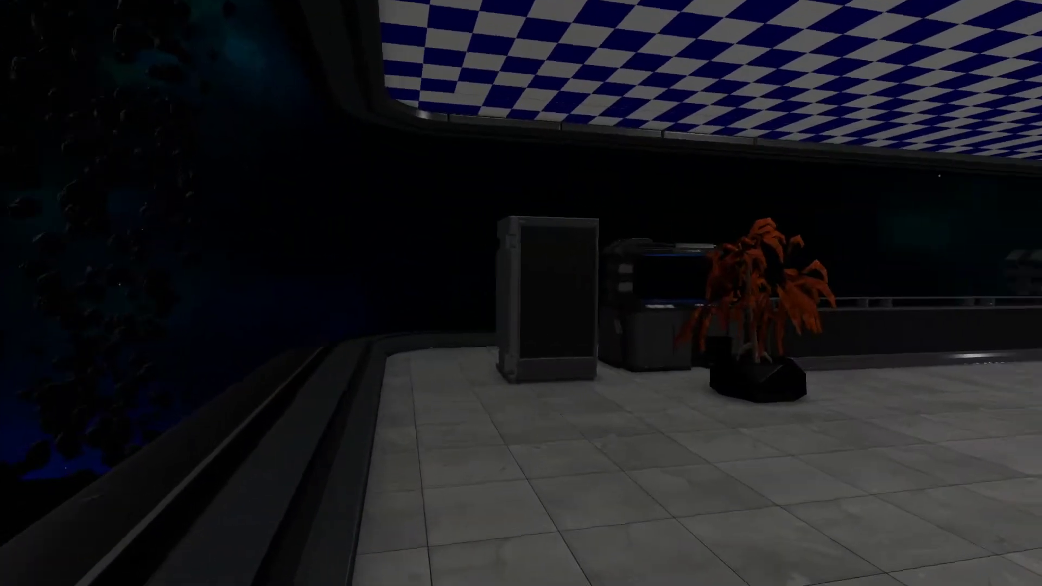
mouse_move(521, 293)
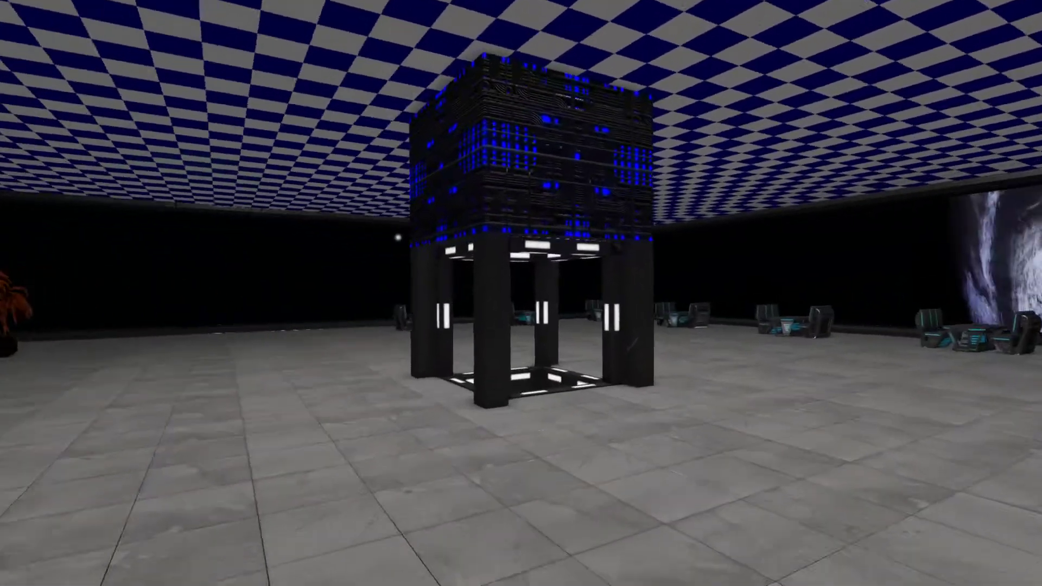
key("w")
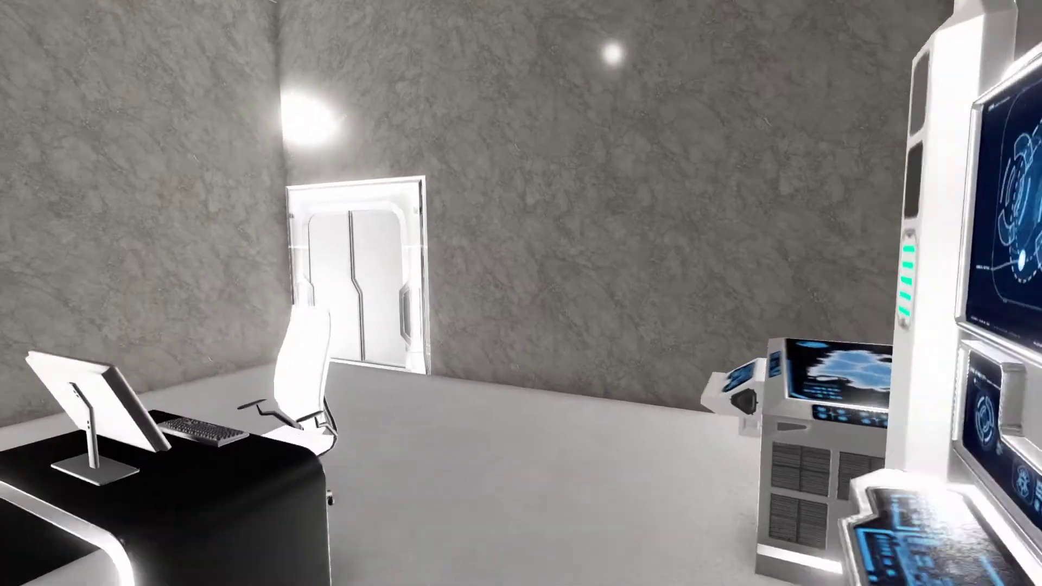
mouse_move(521, 293)
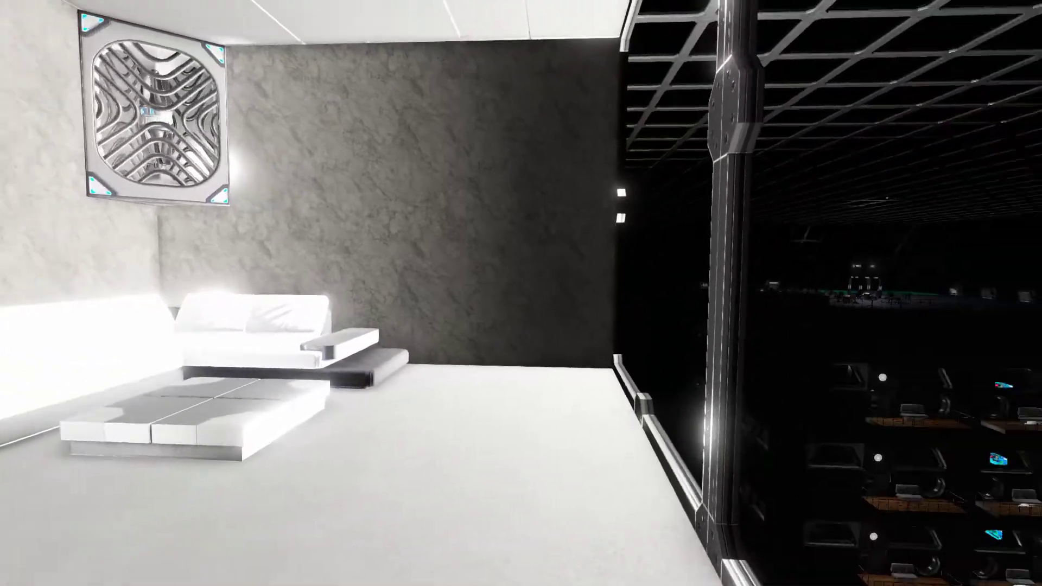
mouse_move(521, 293)
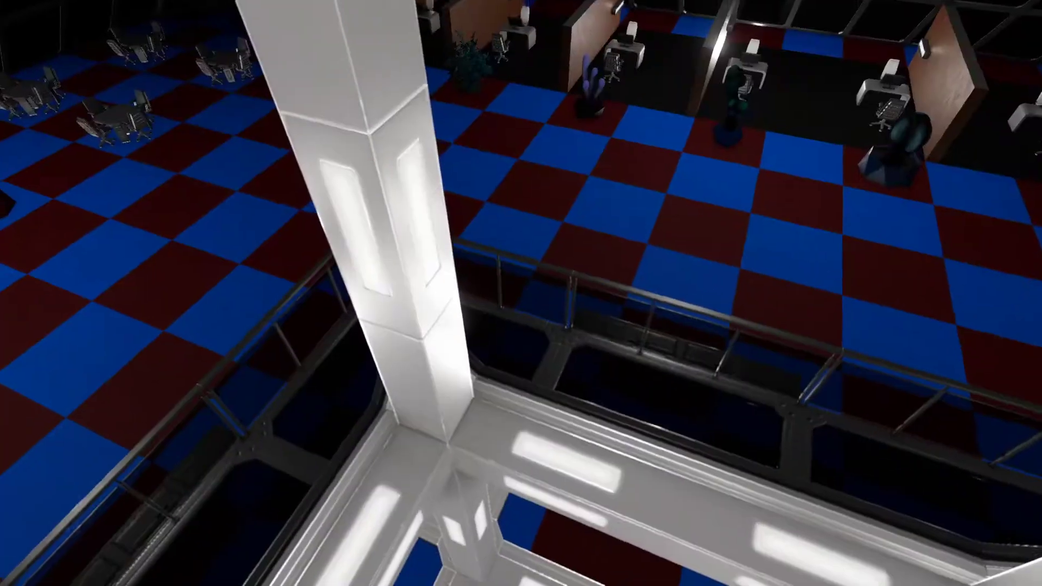
mouse_move(521, 293)
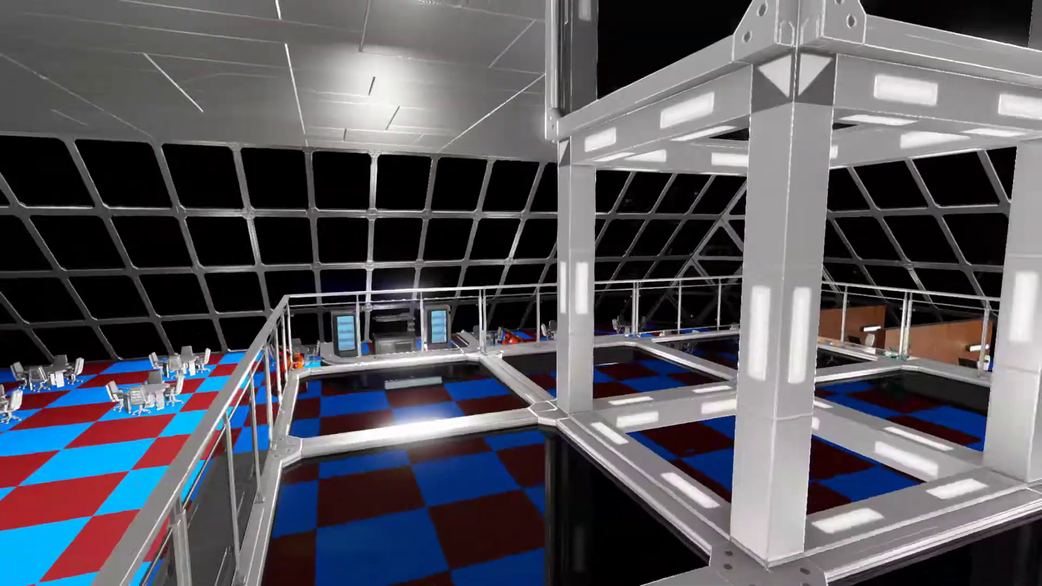
mouse_move(521, 293)
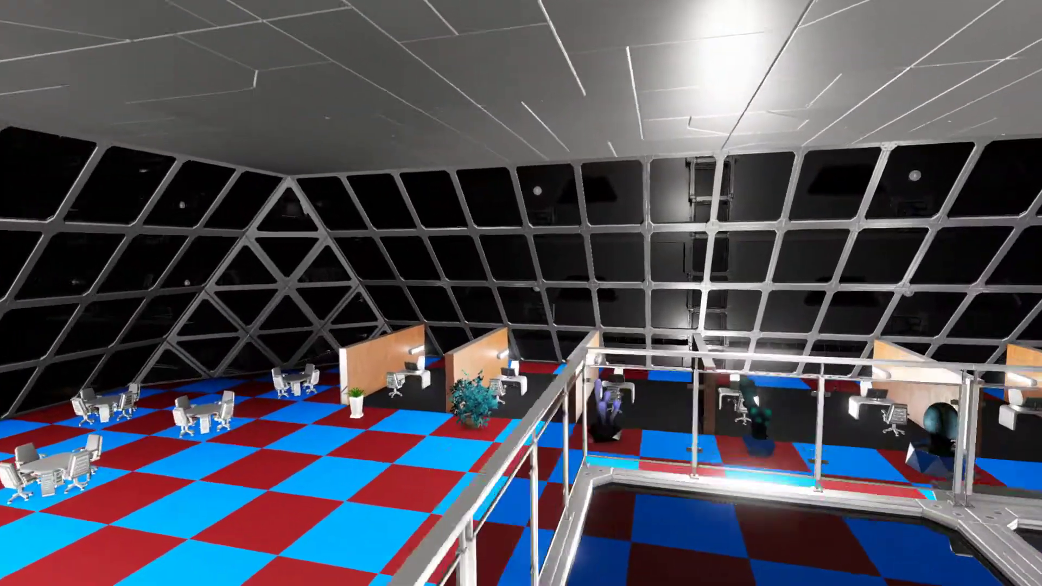
mouse_move(521, 293)
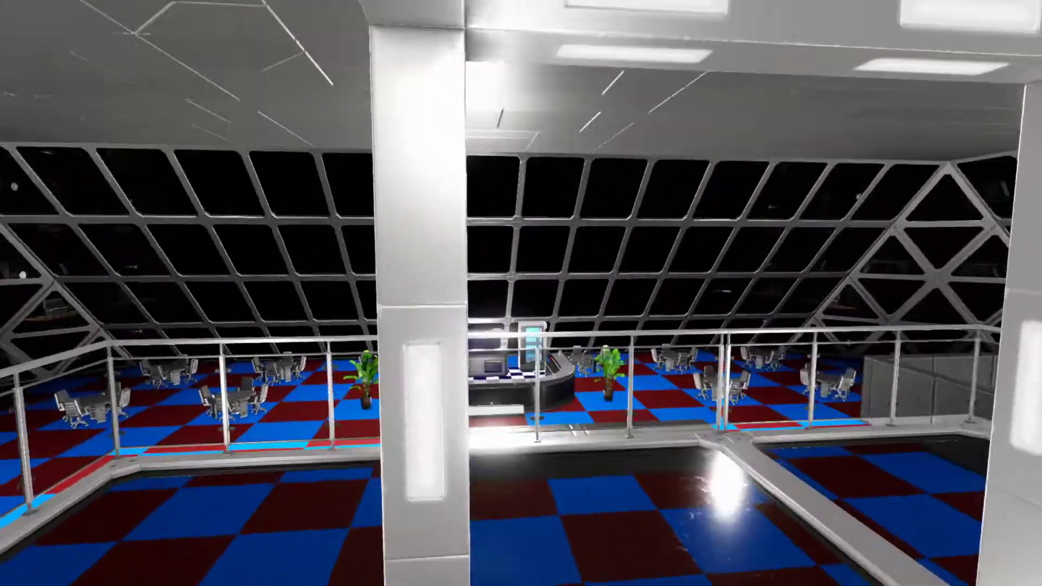
mouse_move(521, 293)
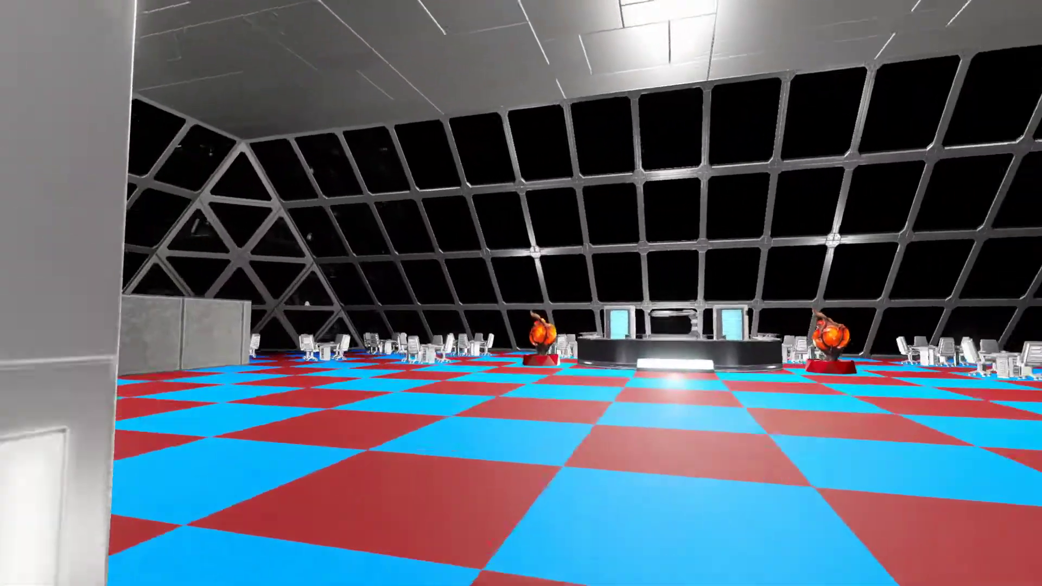
mouse_move(521, 293)
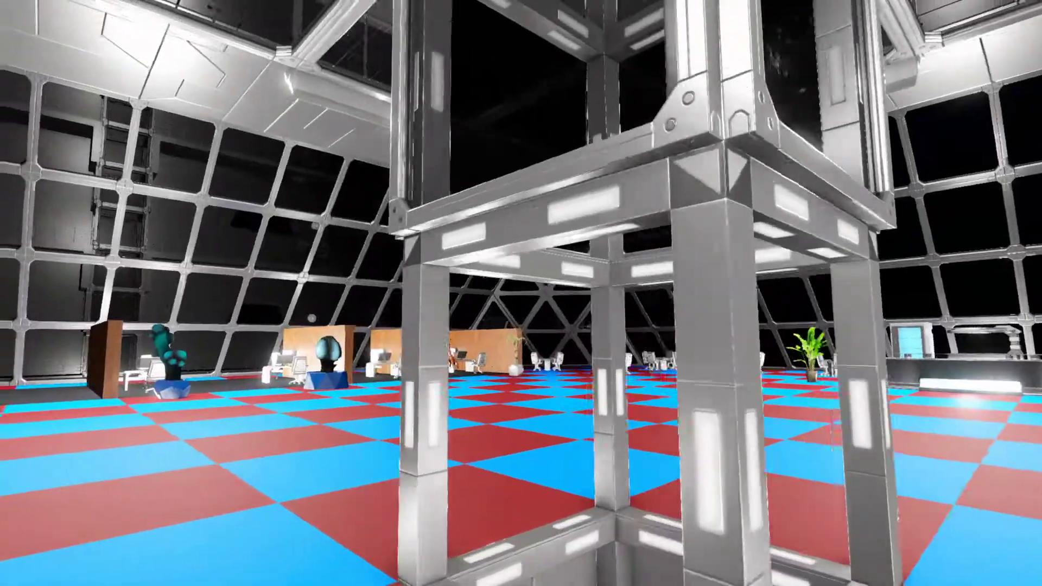
mouse_move(521, 293)
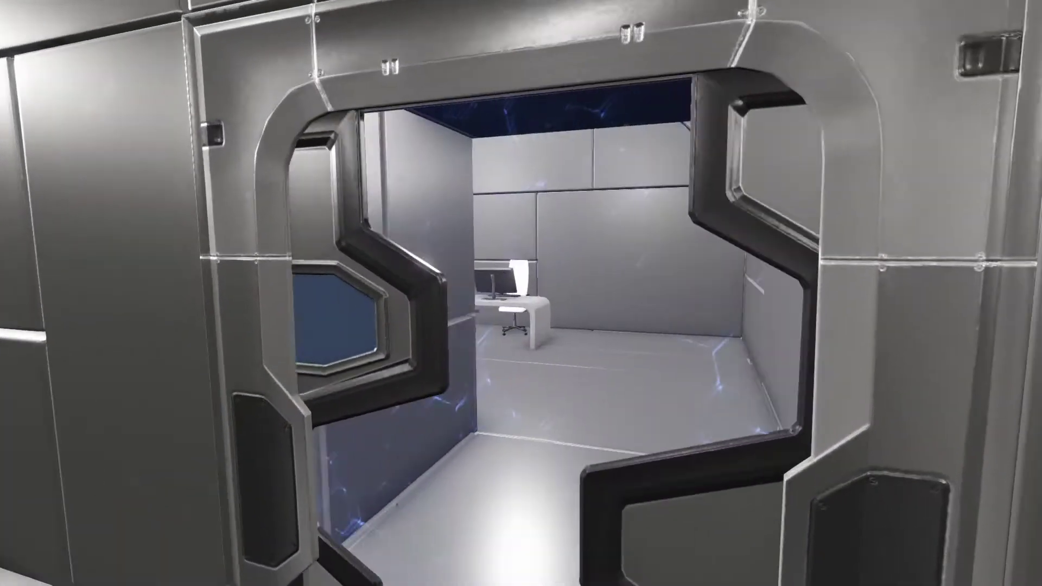
mouse_move(521, 293)
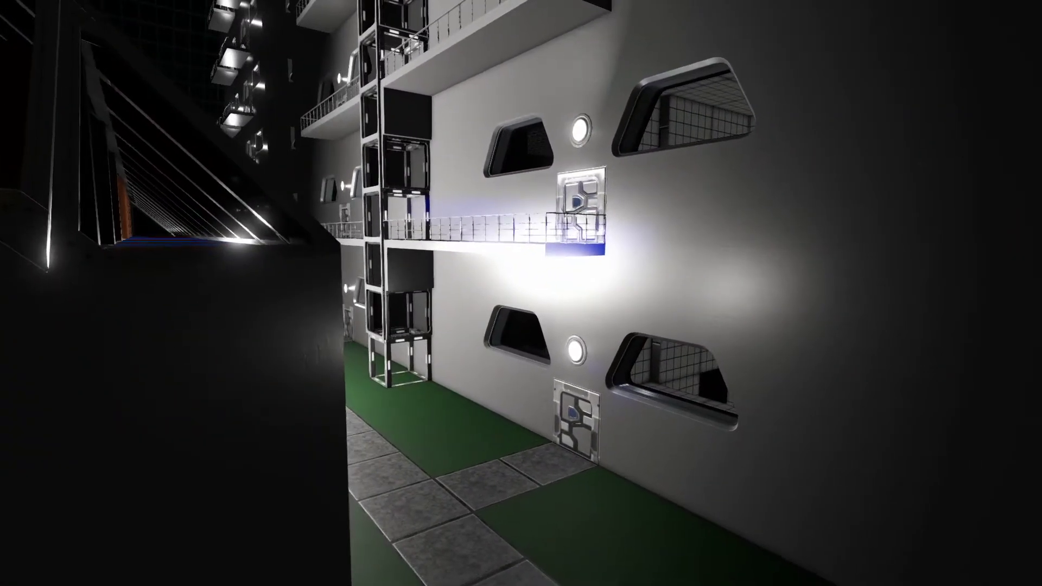
mouse_move(521, 293)
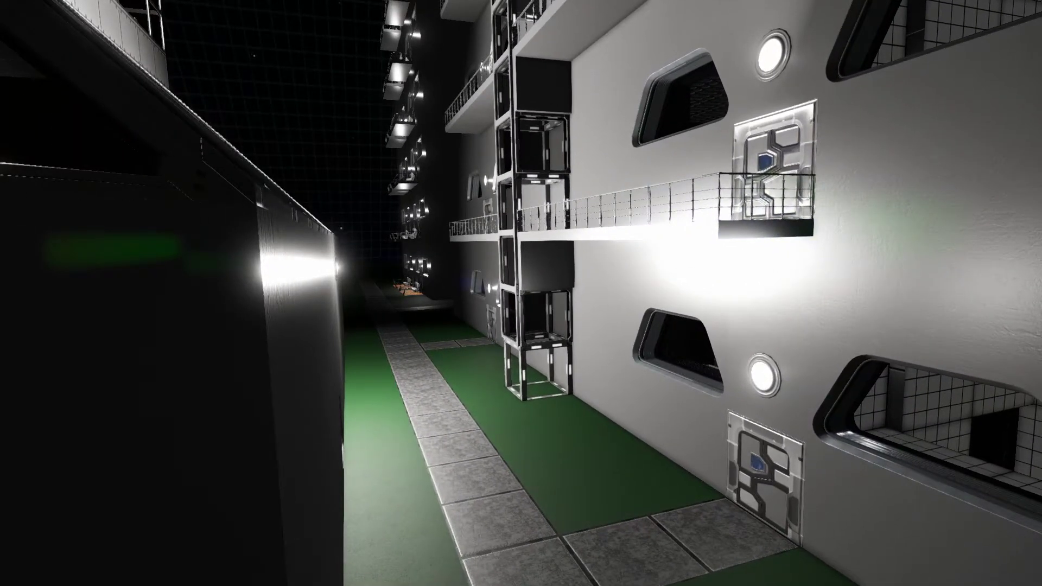
mouse_move(521, 293)
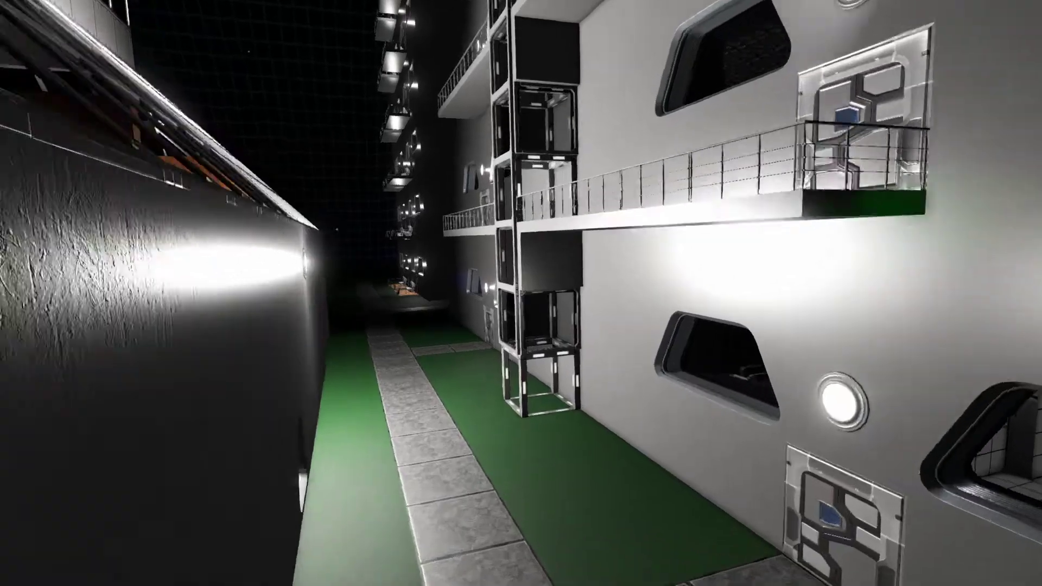
mouse_move(521, 293)
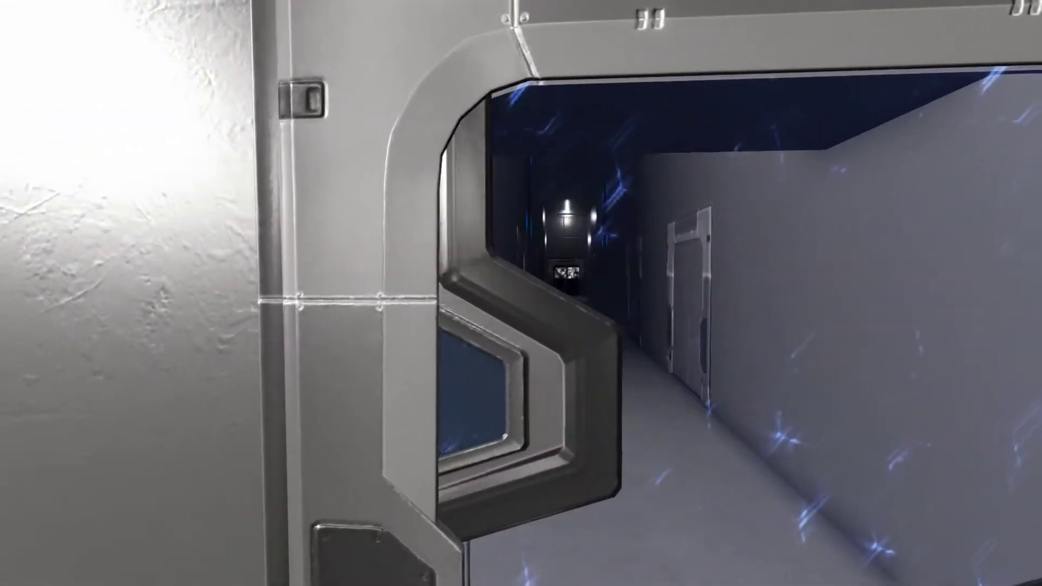
mouse_move(521, 293)
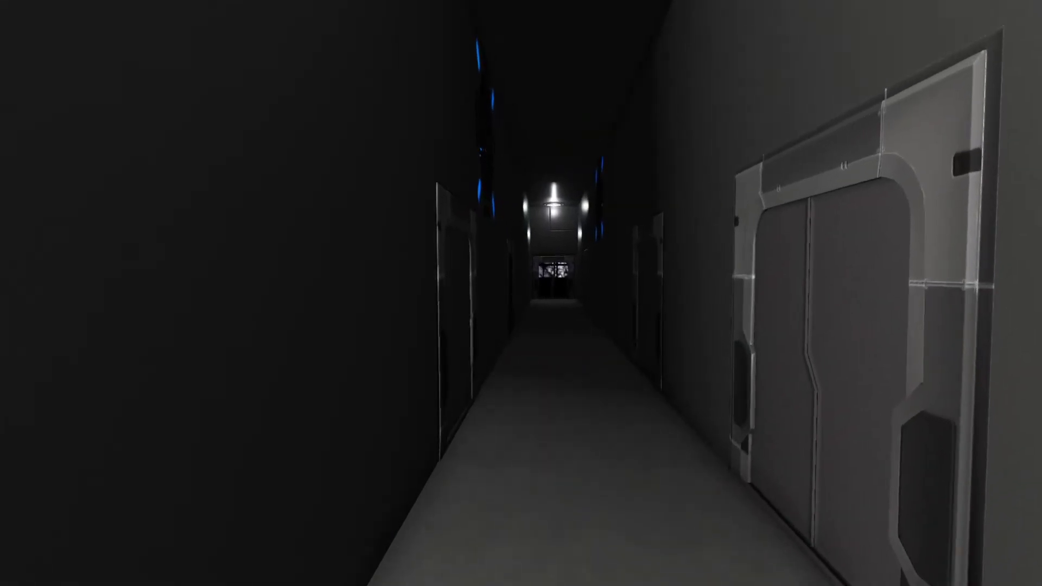
Step: Walk through the two-level quarters room, viewing the railed walkway, sofas and sliding doors
key("w")
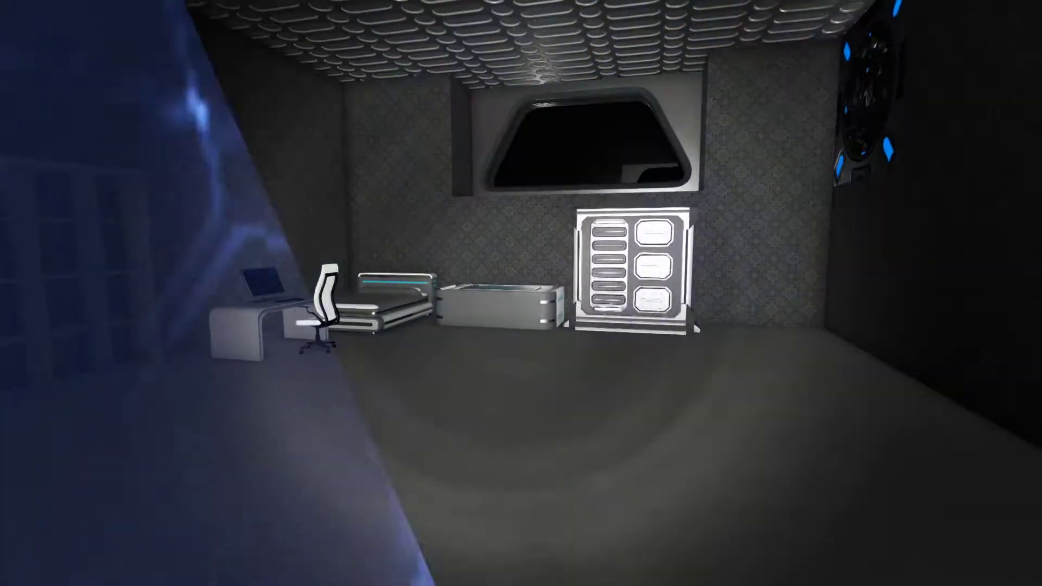
mouse_move(521, 293)
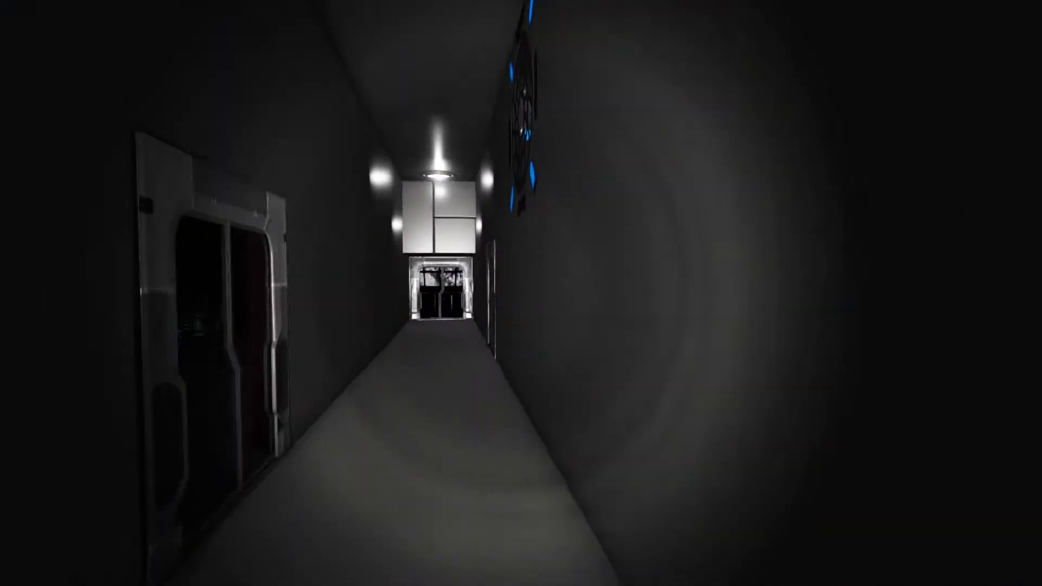
key("W")
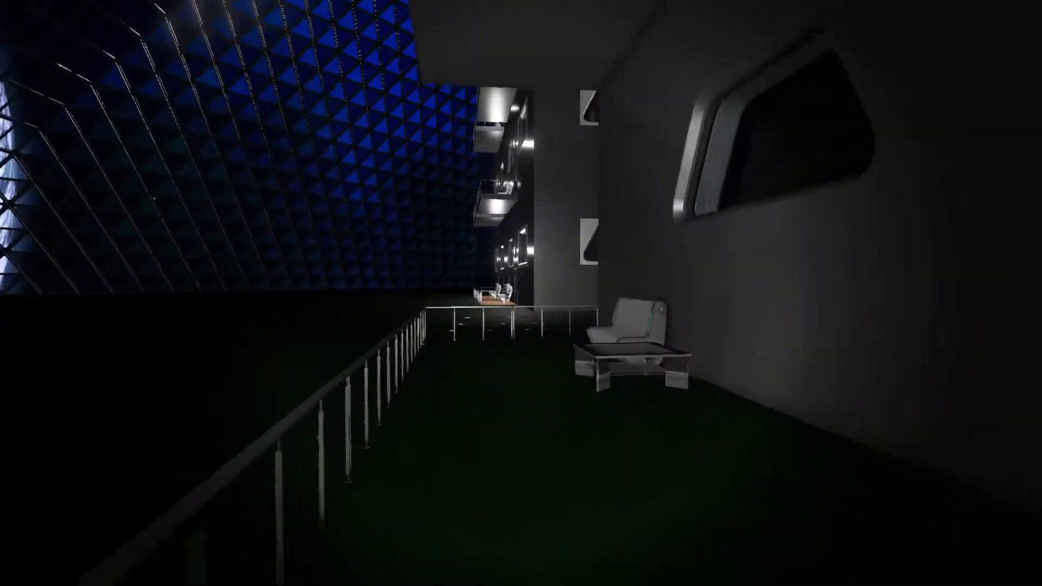
mouse_move(521, 293)
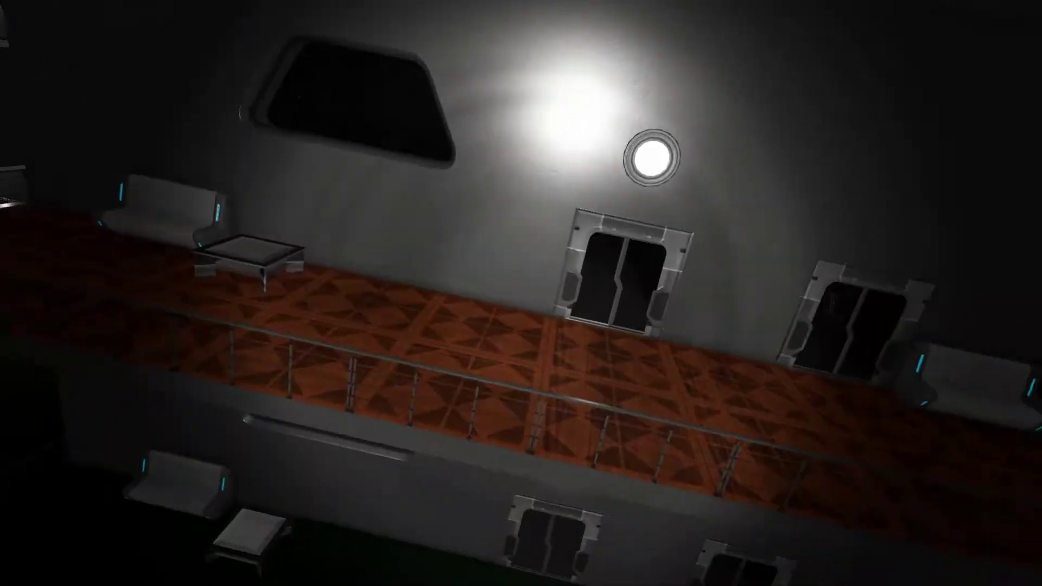
mouse_move(521, 293)
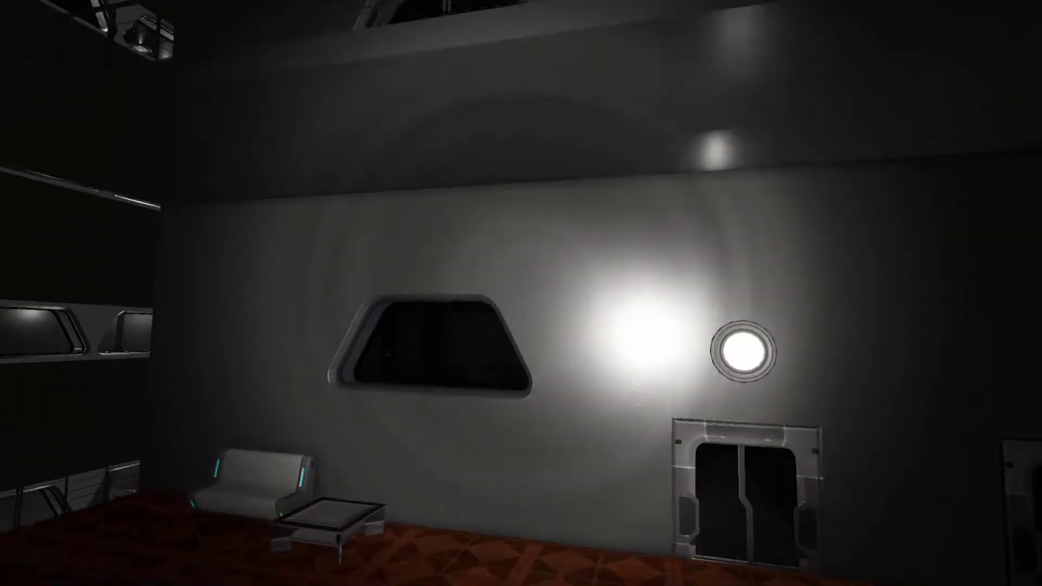
mouse_move(521, 293)
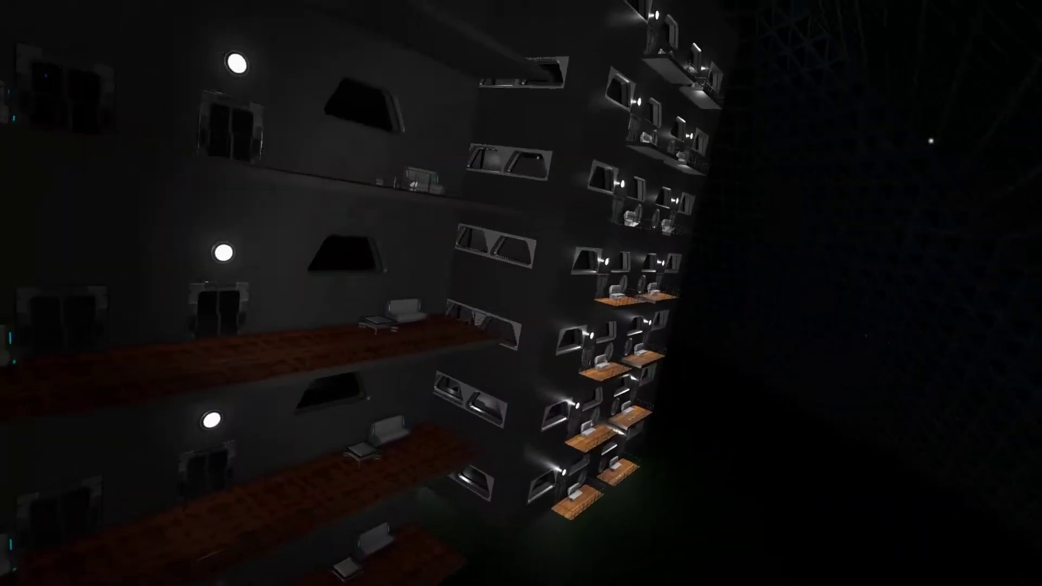
mouse_move(521, 293)
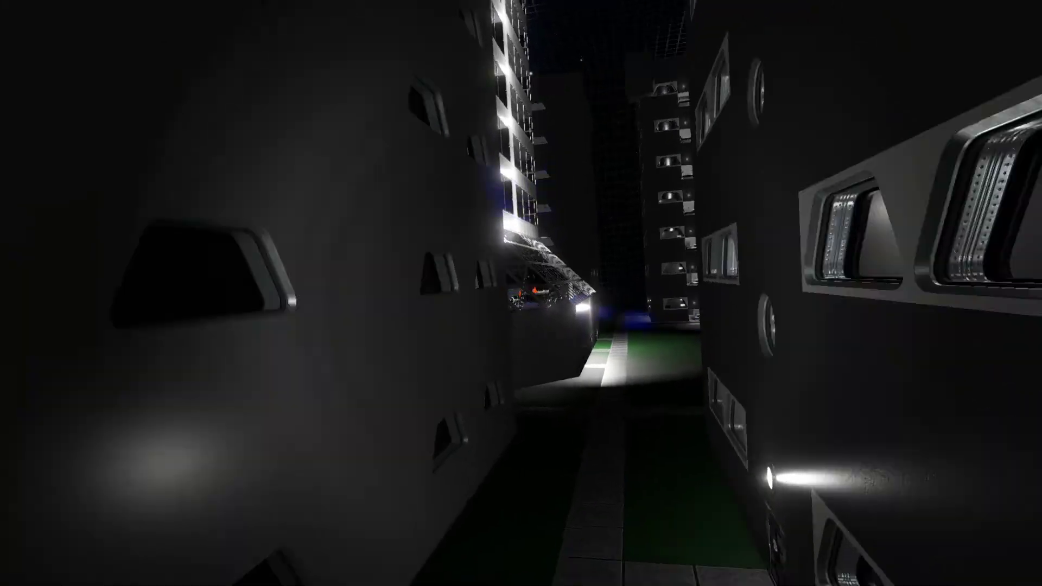
mouse_move(522, 293)
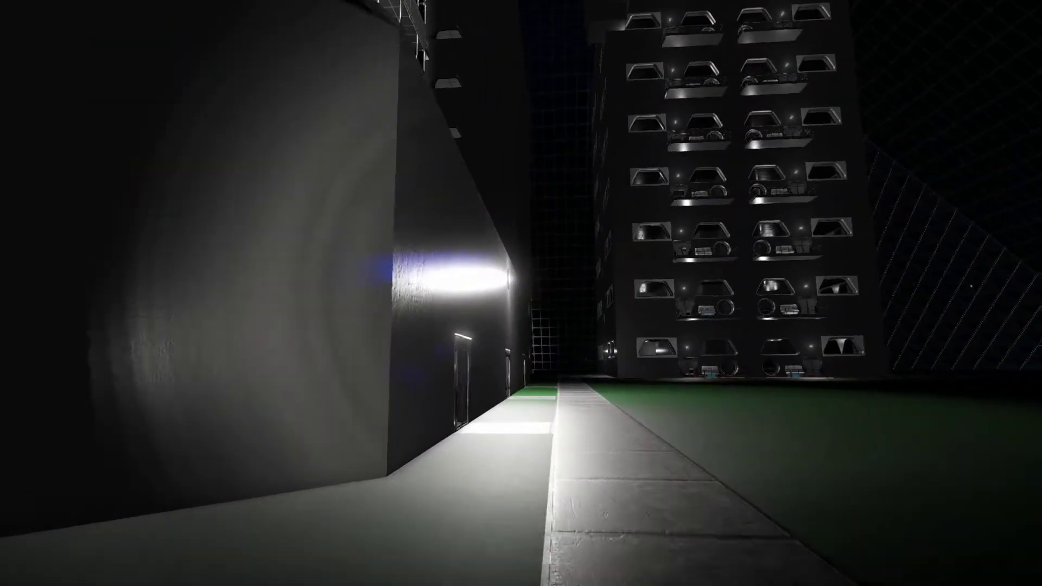
mouse_move(521, 293)
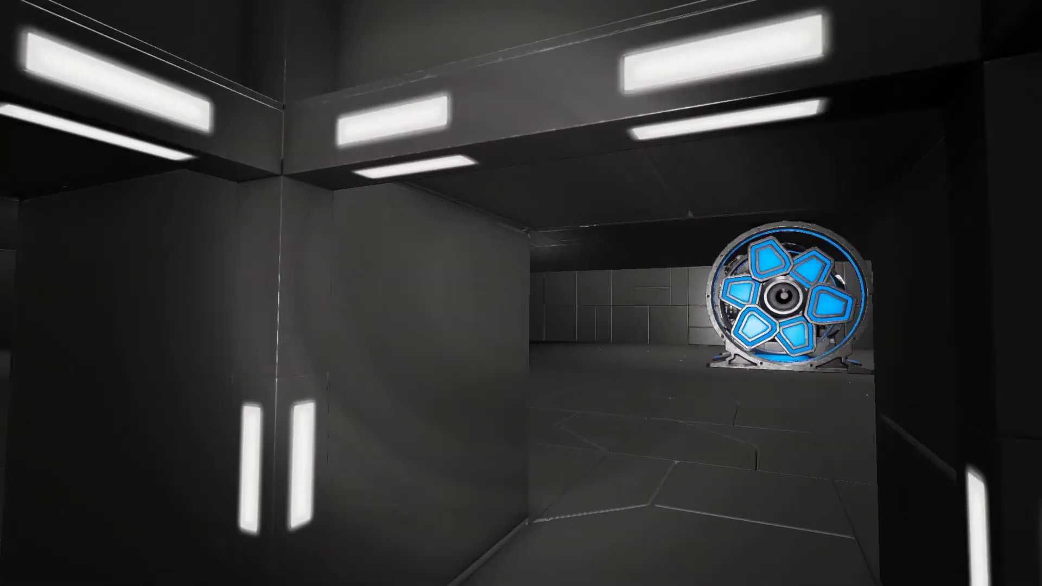
mouse_move(521, 293)
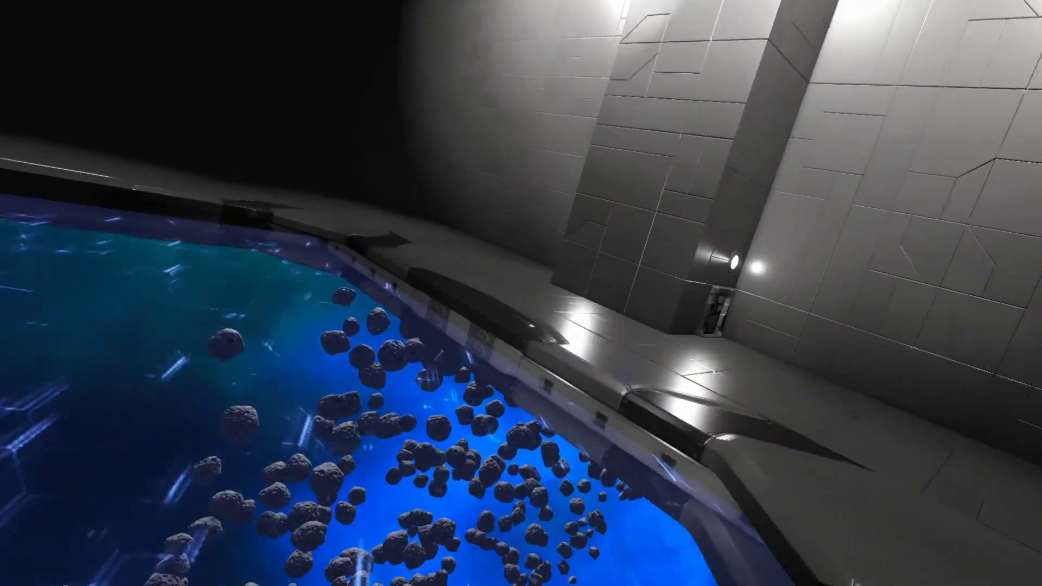
mouse_move(522, 293)
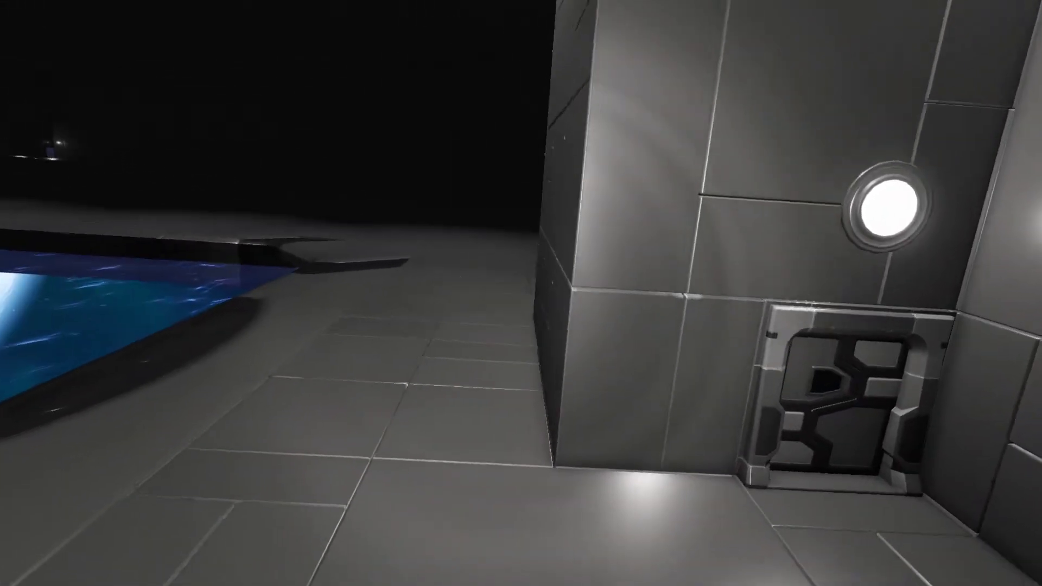
mouse_move(521, 293)
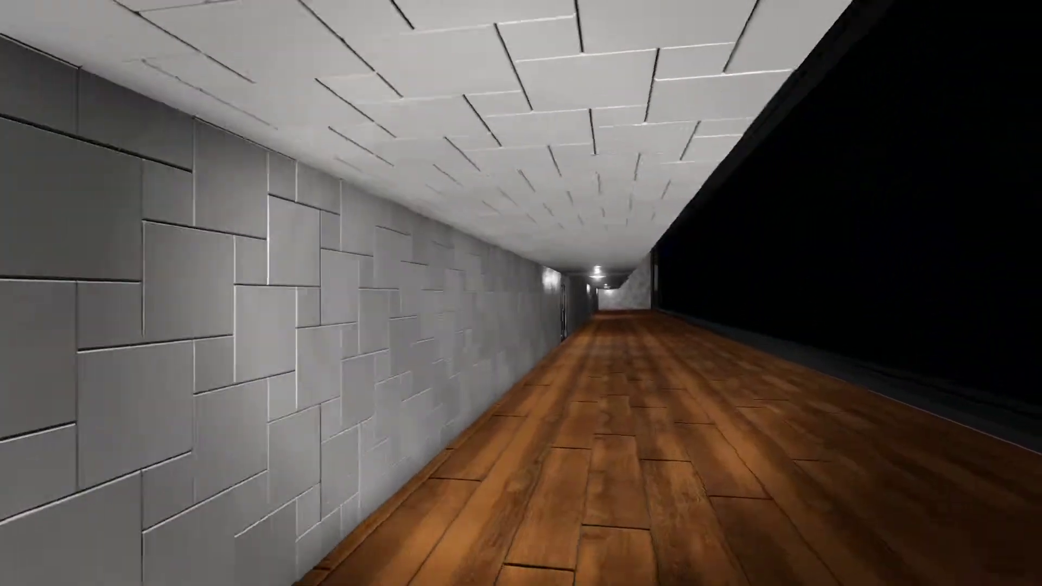
Step: Walk down the wooden outer-ring corridor past the quarters doors onto the railed walkway
key("w")
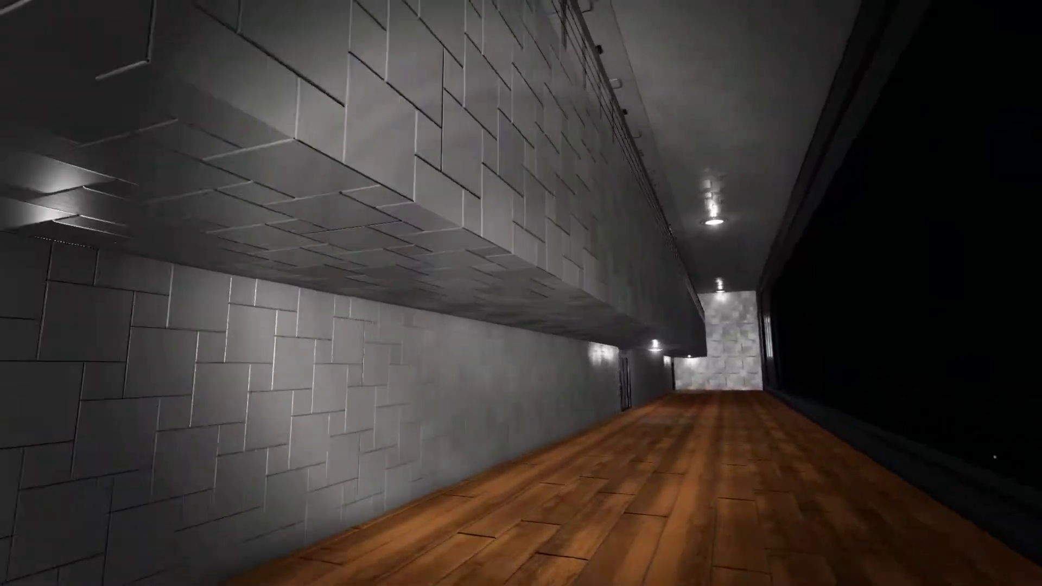
mouse_move(521, 293)
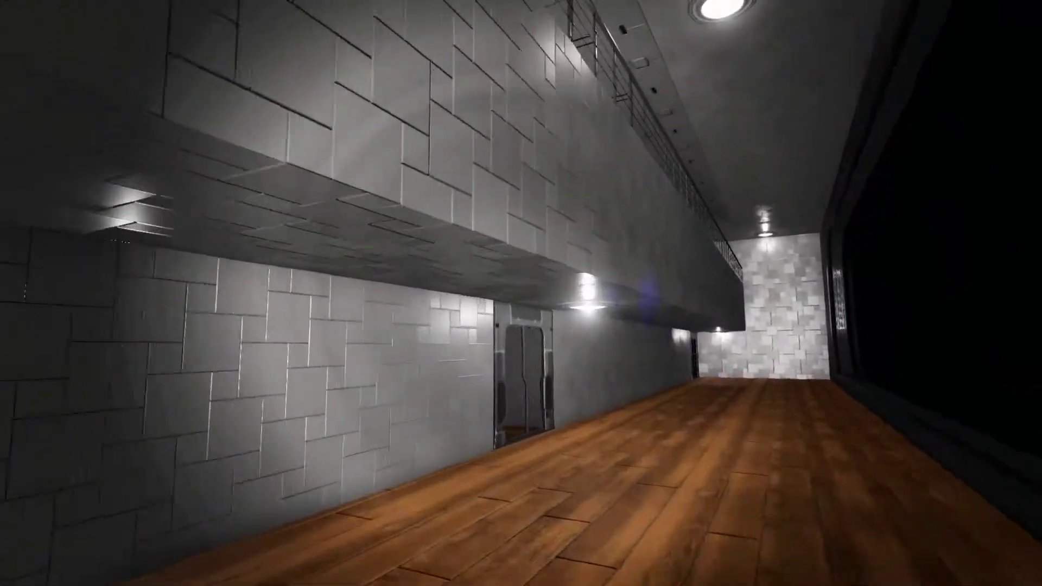
mouse_move(521, 293)
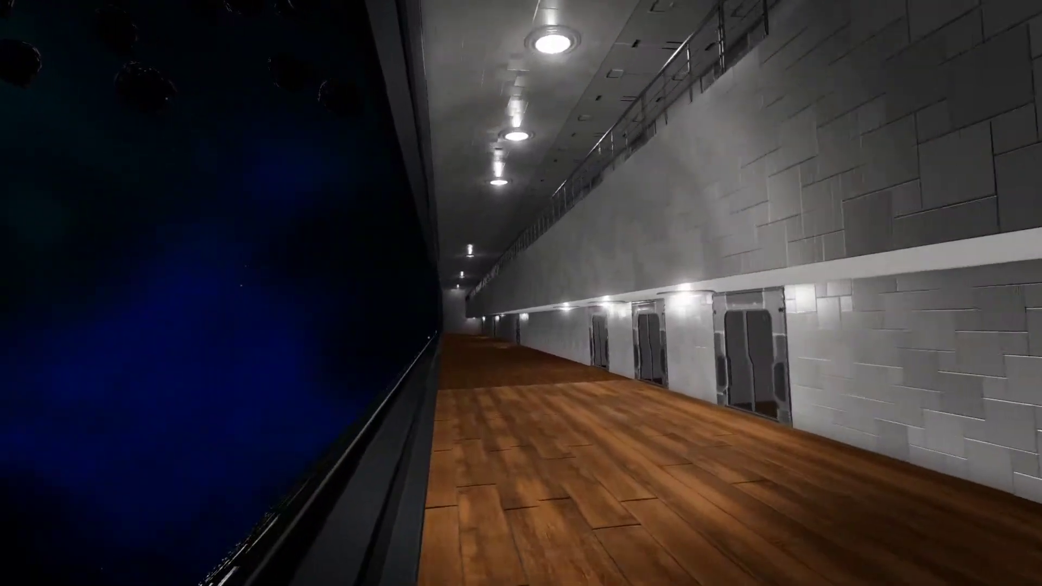
mouse_move(521, 293)
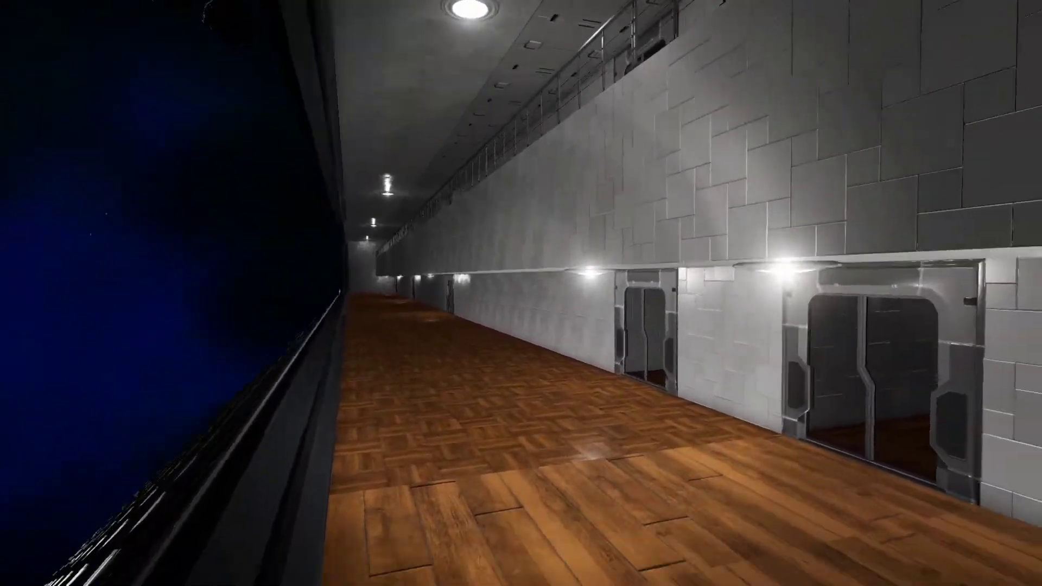
mouse_move(521, 294)
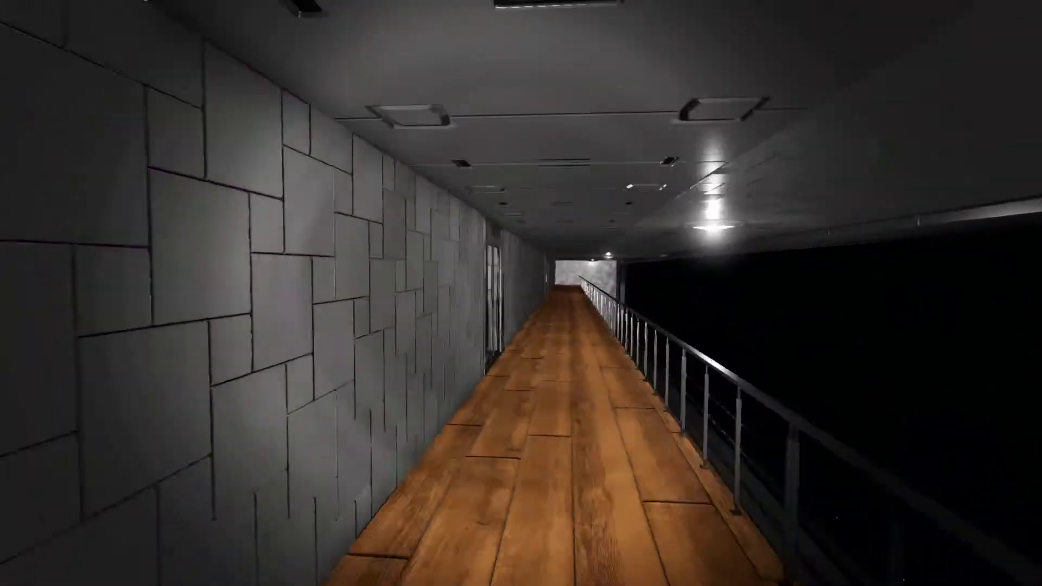
Step: Enter the quarters room with the glowing floor hatch, then step back onto the walkway
key("w")
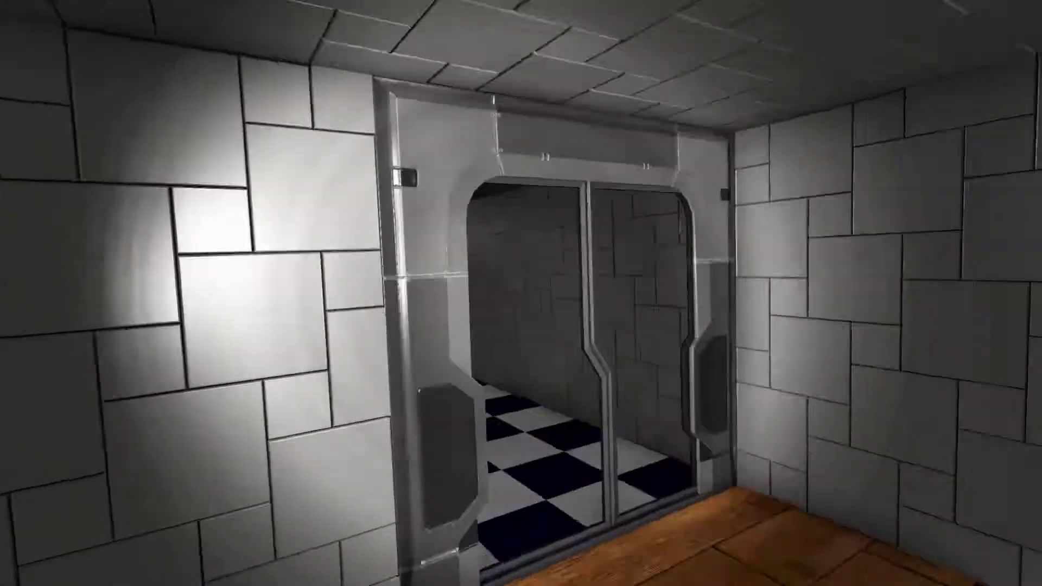
key("w")
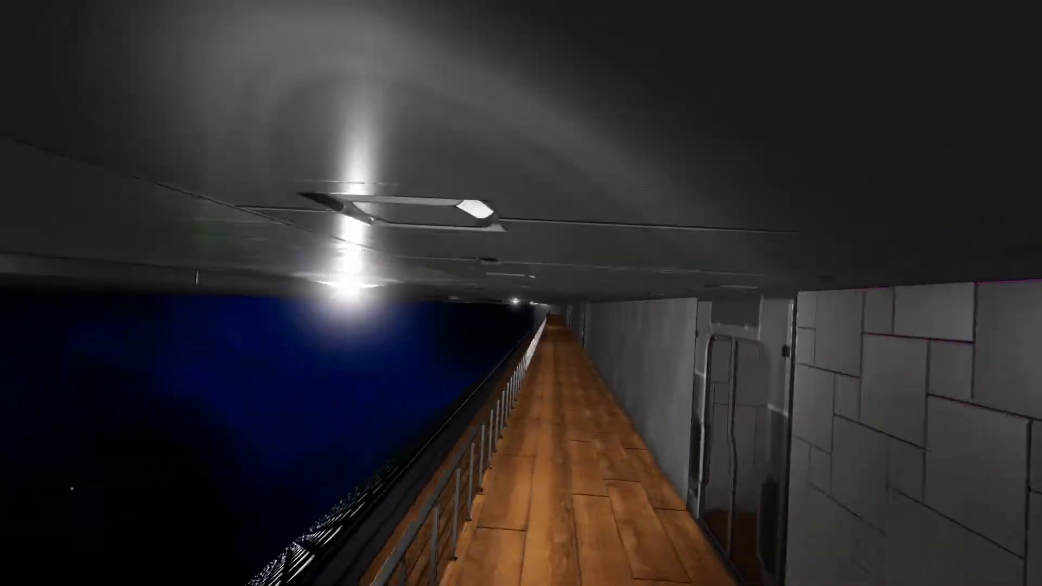
mouse_move(521, 293)
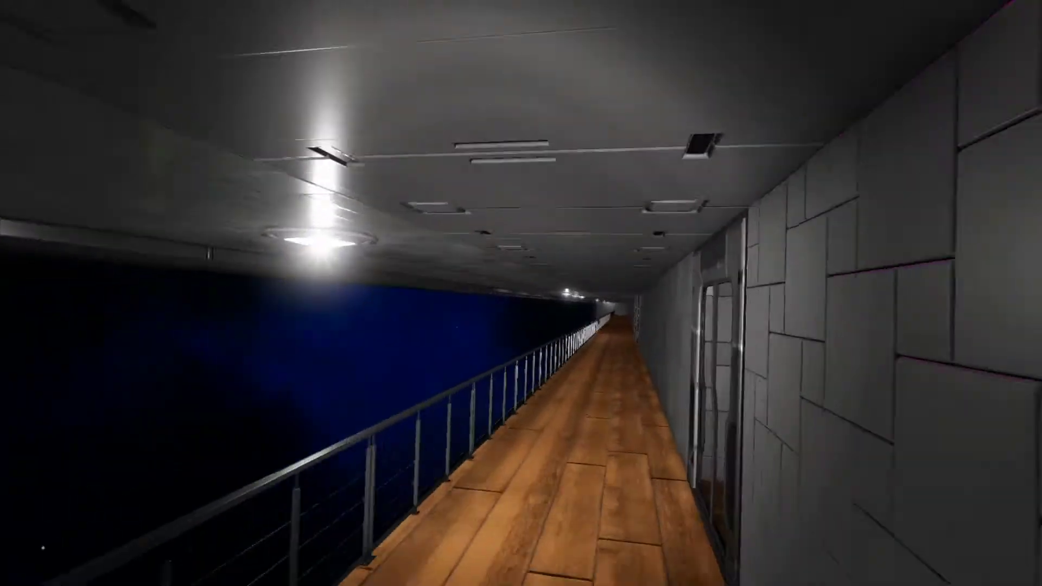
mouse_move(521, 293)
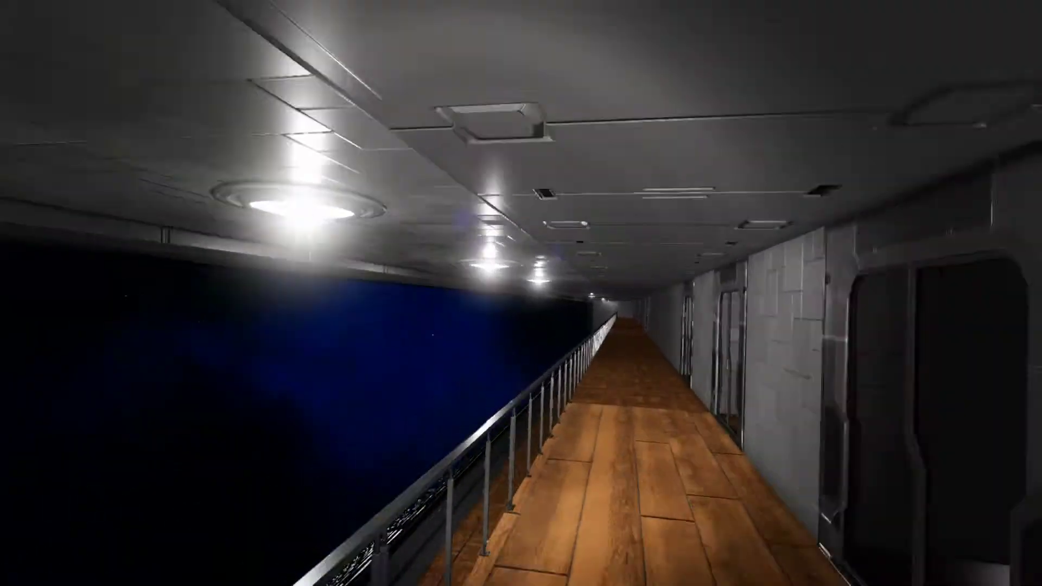
mouse_move(522, 293)
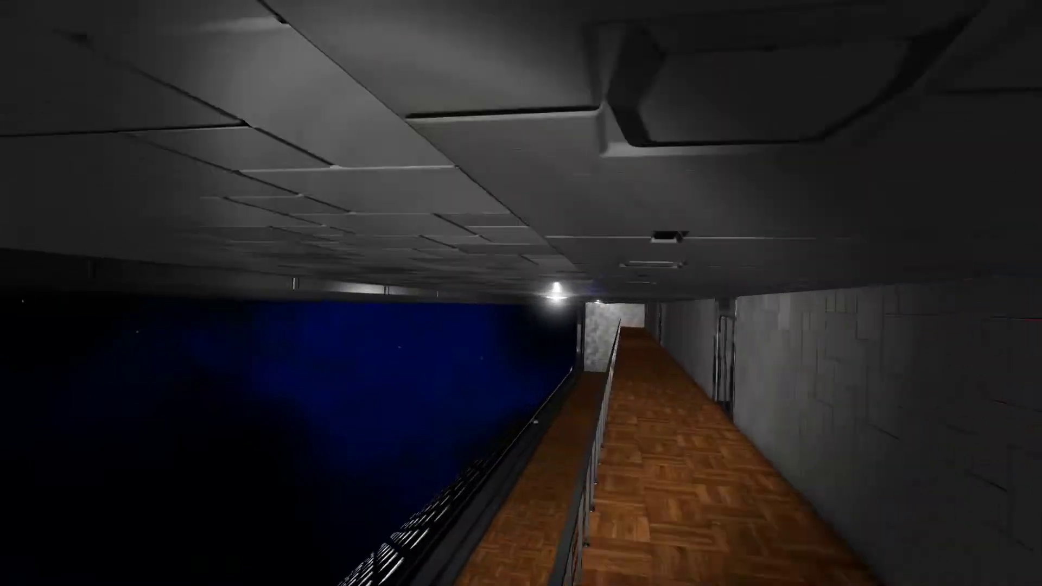
mouse_move(521, 293)
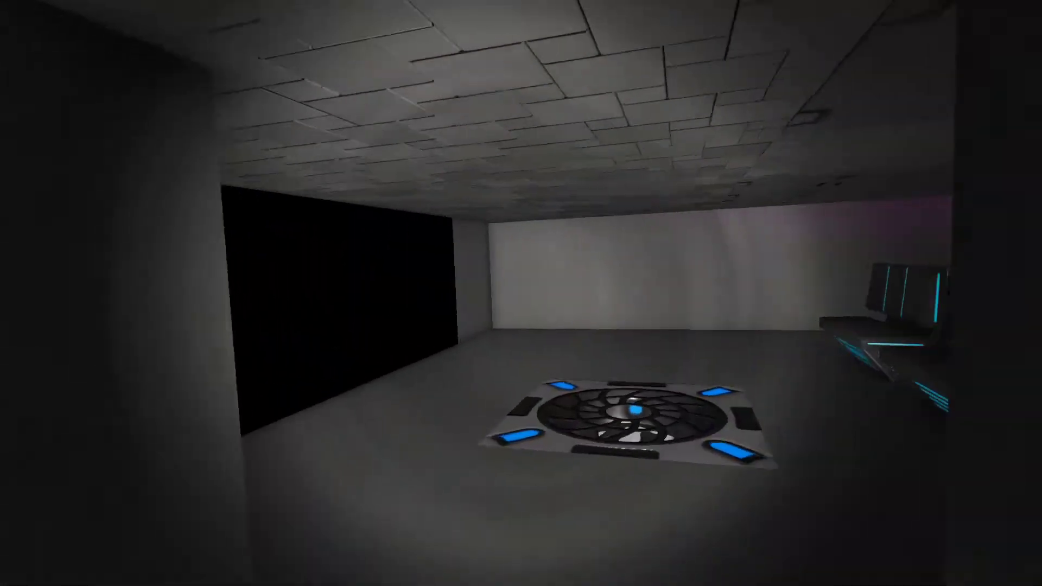
mouse_move(521, 293)
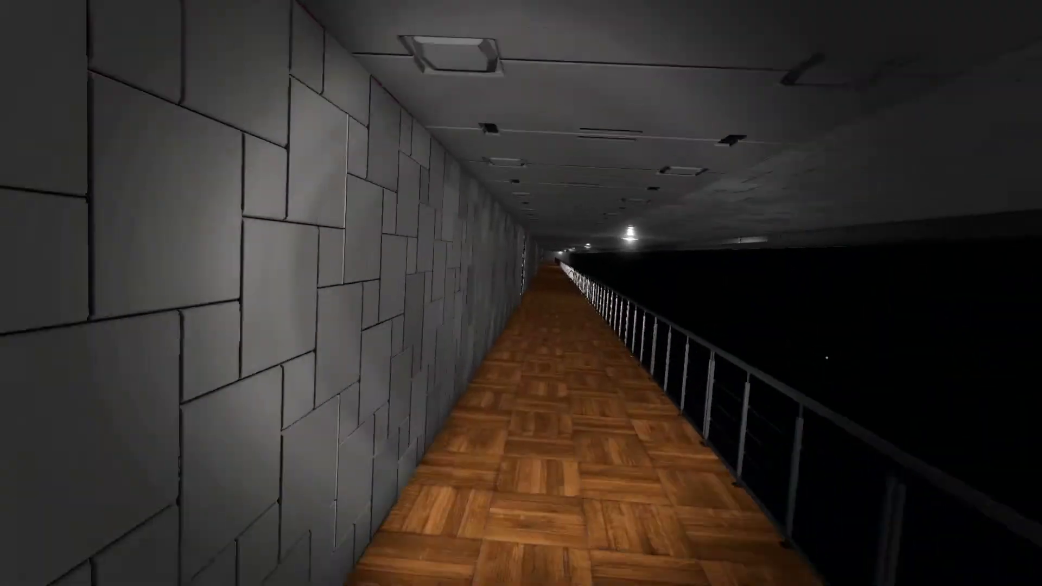
Step: Keep walking along the railed walkway past another glass sliding door toward the magenta-lit wall
key("w")
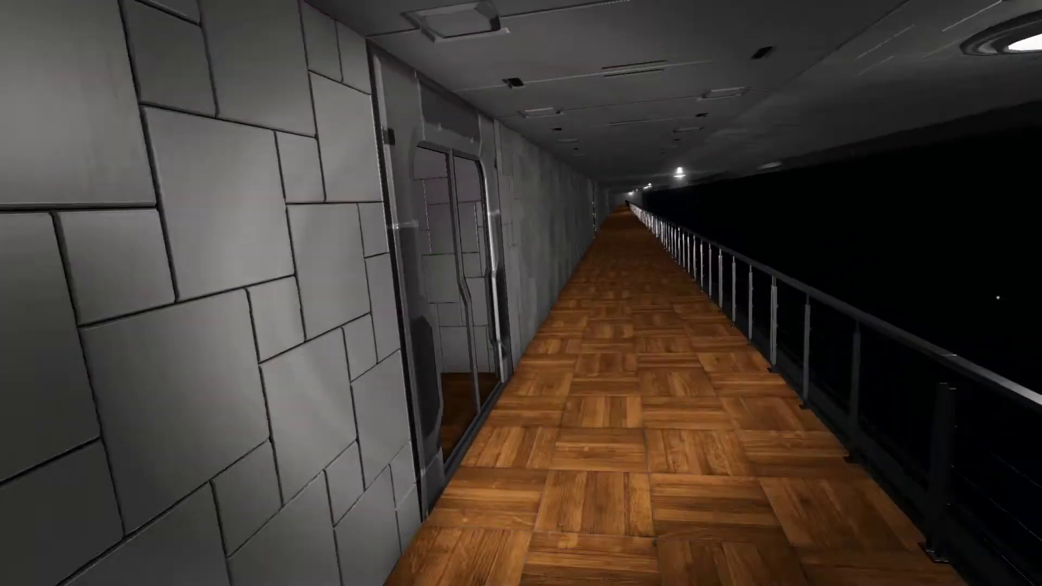
mouse_move(521, 293)
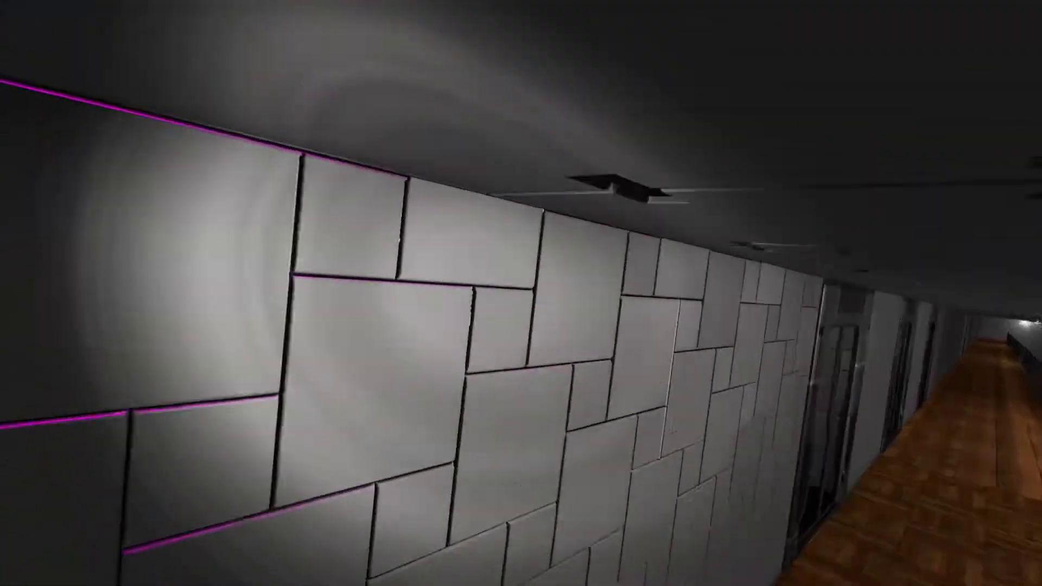
mouse_move(521, 293)
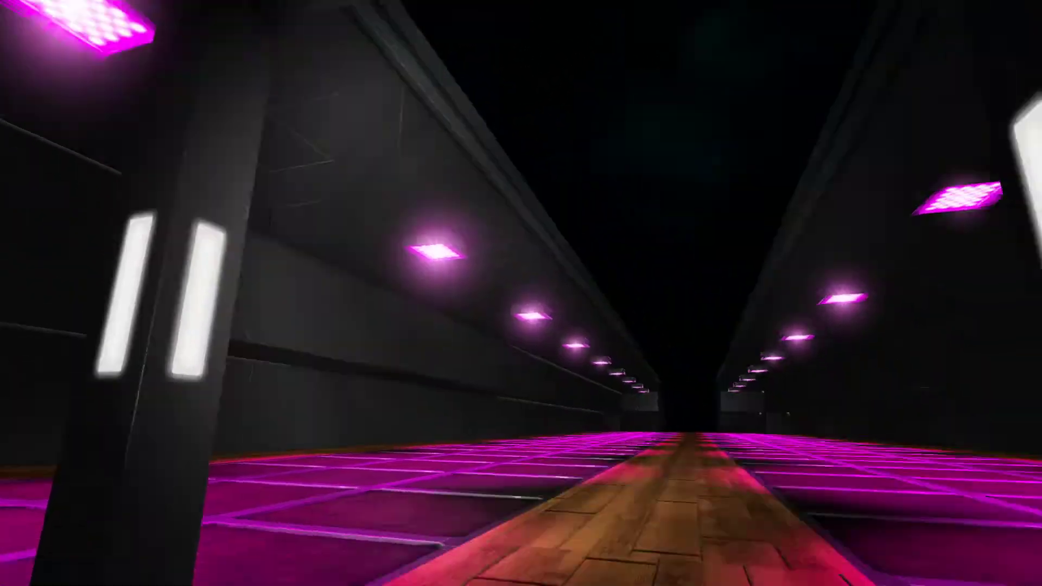
mouse_move(521, 293)
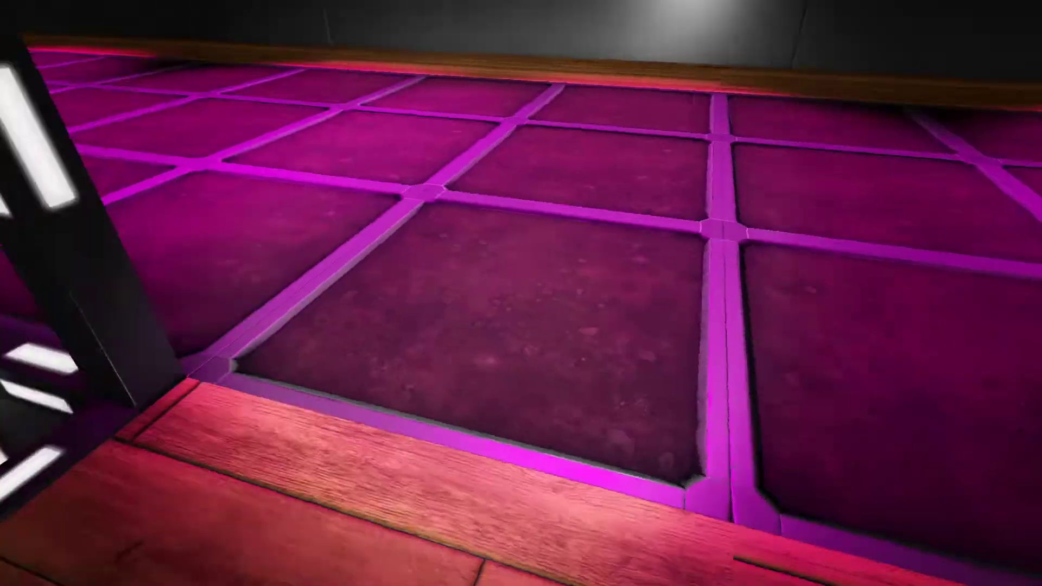
mouse_move(521, 293)
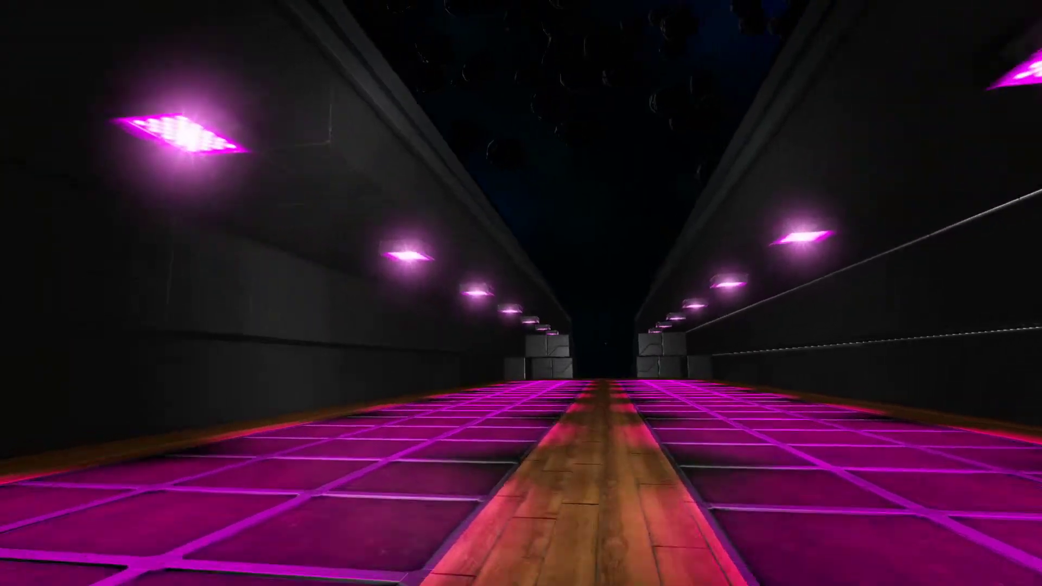
Step: Follow the wooden path between the glowing magenta garden beds toward the staircase
key("w")
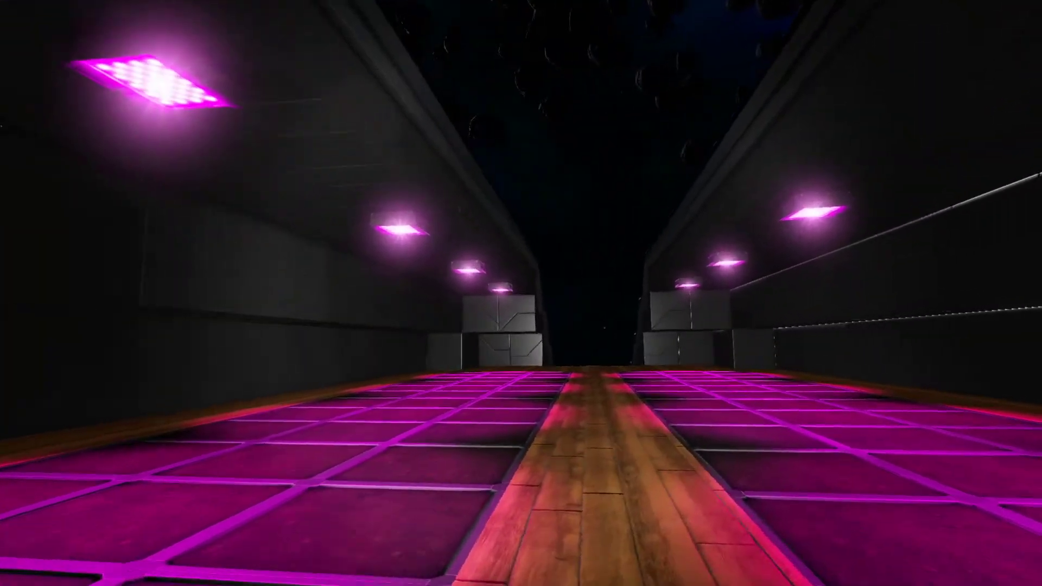
mouse_move(521, 293)
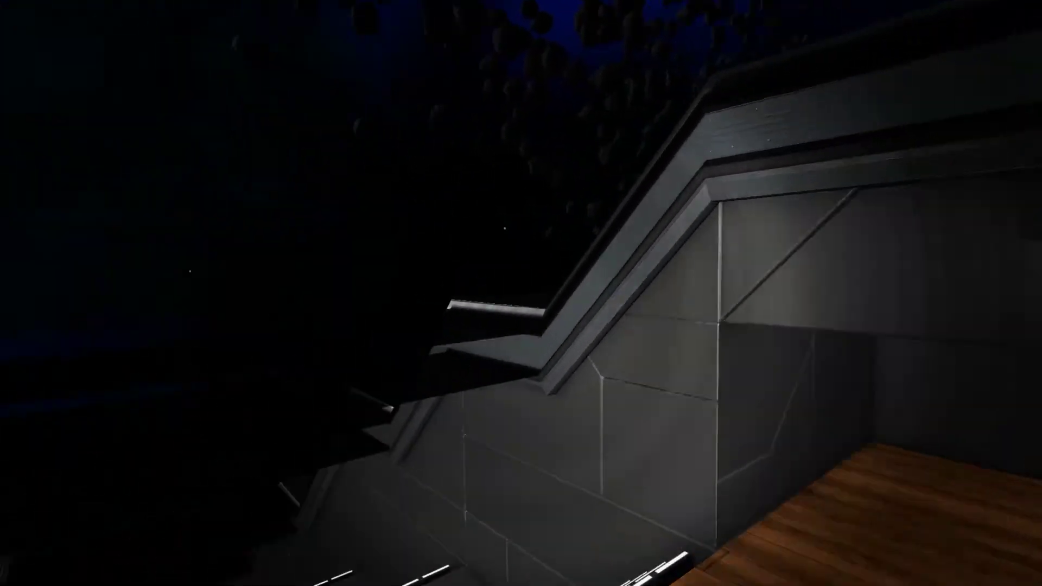
mouse_move(521, 293)
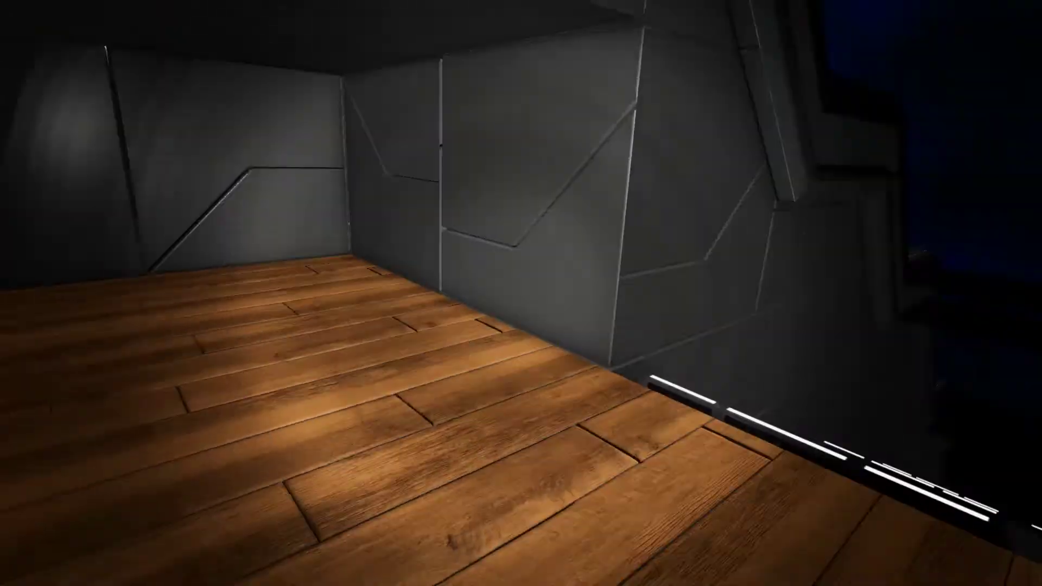
mouse_move(521, 293)
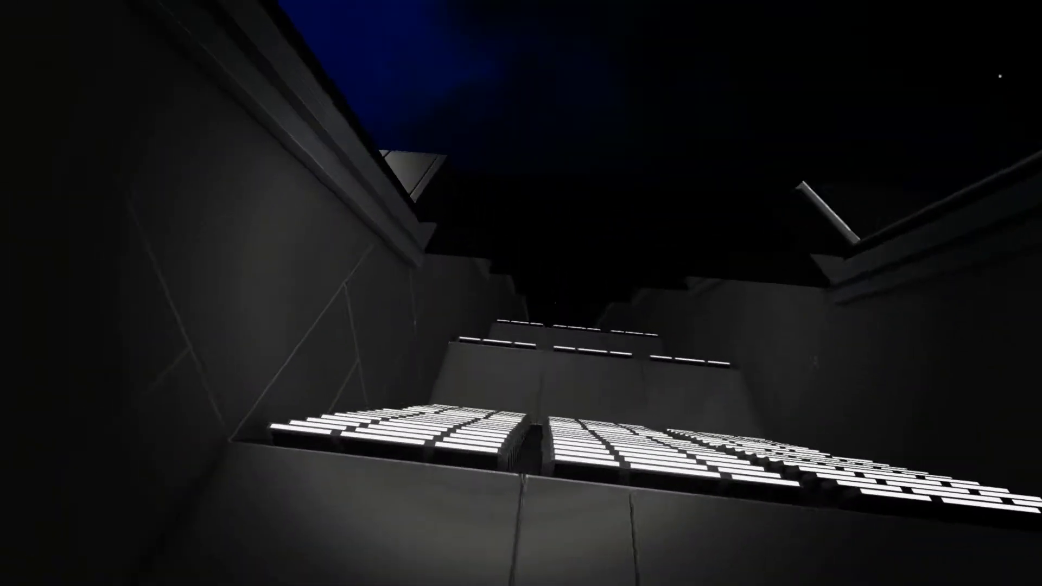